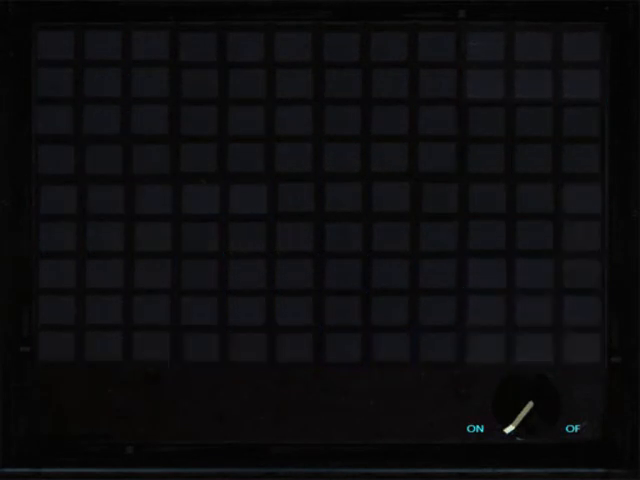
click(520, 413)
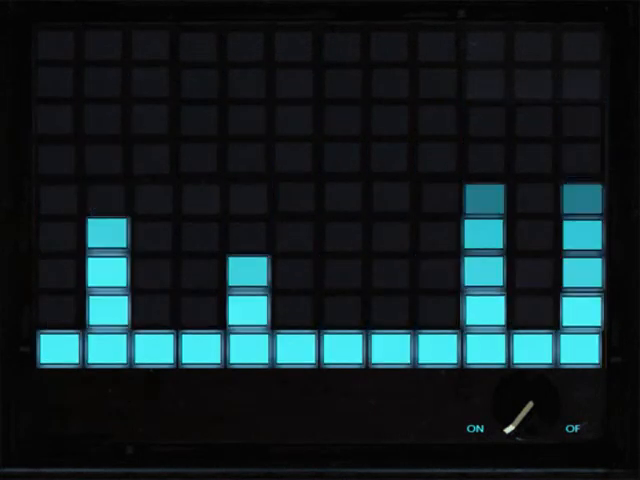
click(517, 425)
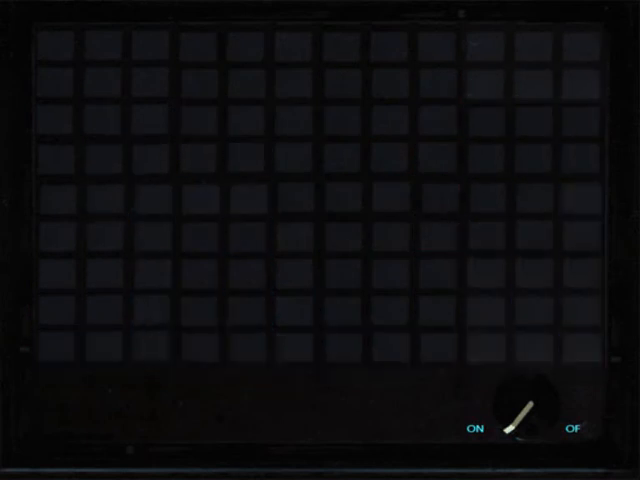